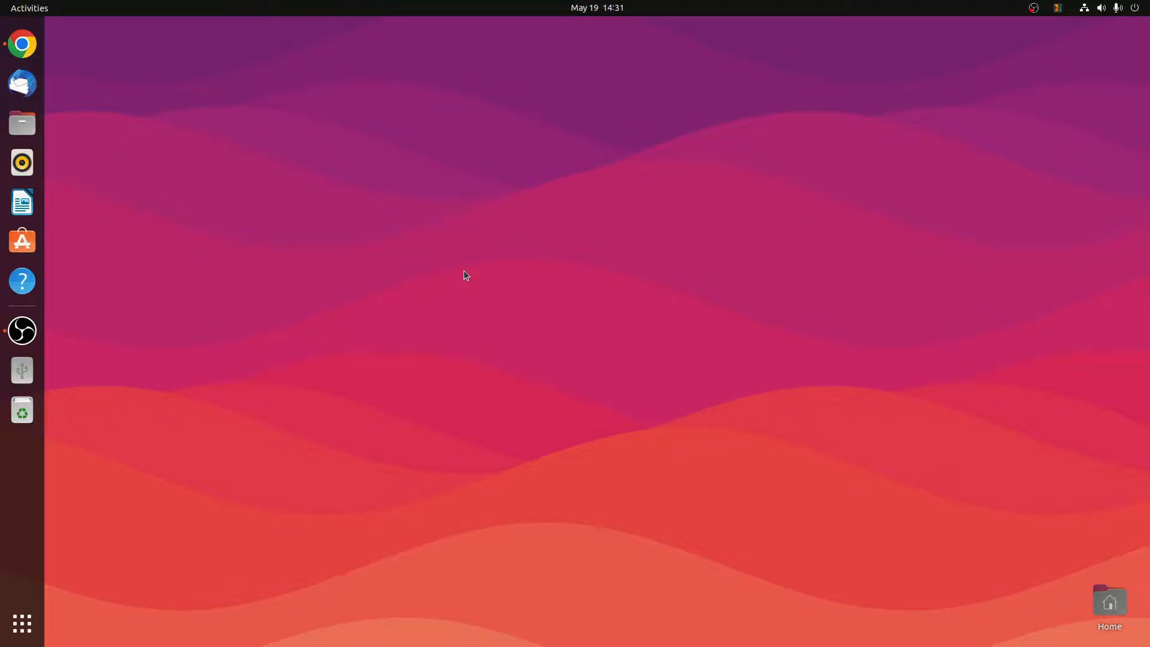
{"action": "mouse_move", "coordinate": [457, 267]}
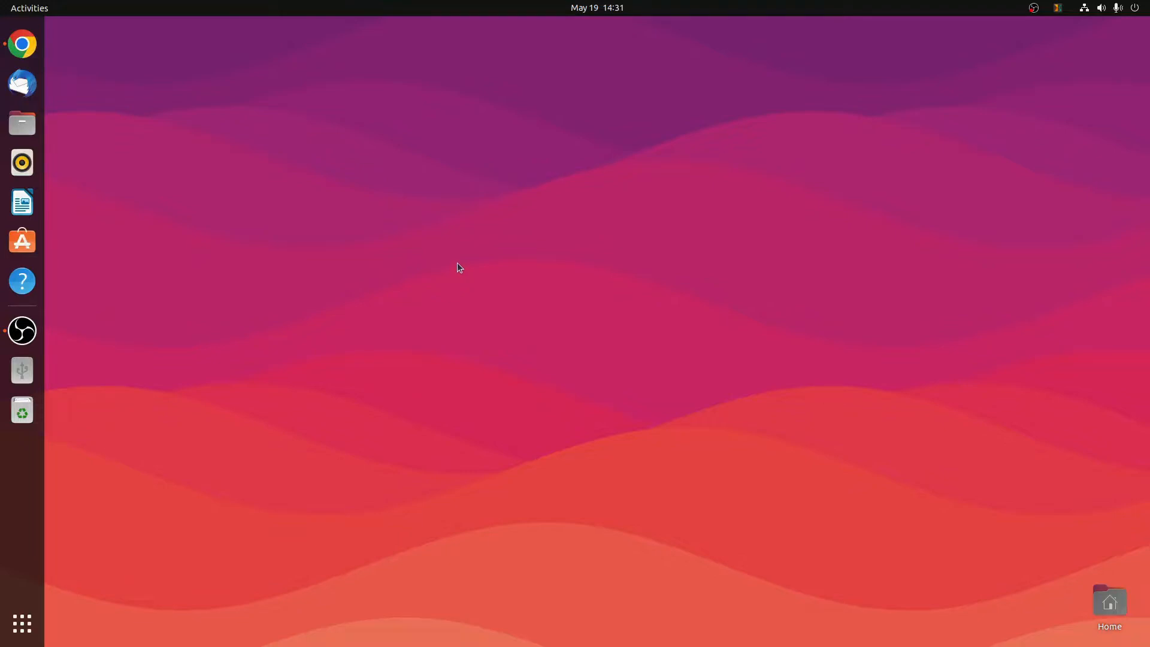
Launch Google Chrome from the icon in the GNOME dock.
{"action": "left_click", "coordinate": [22, 43]}
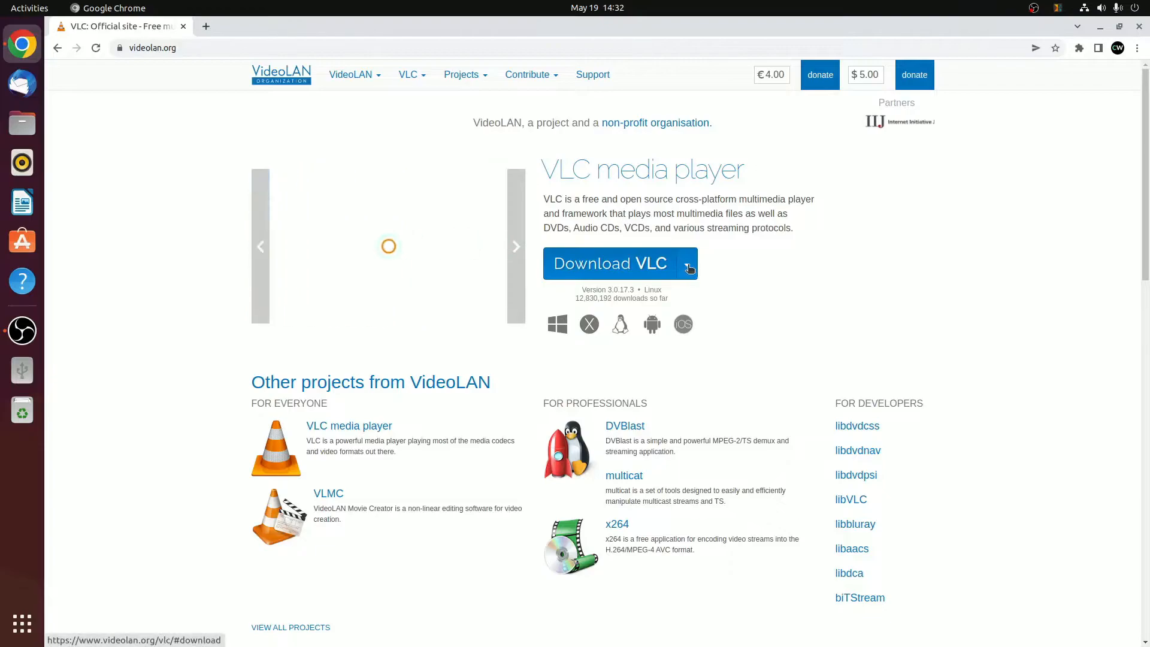
Expand the Download VLC options to reach the page listing every supported platform.
{"action": "left_click", "coordinate": [620, 264]}
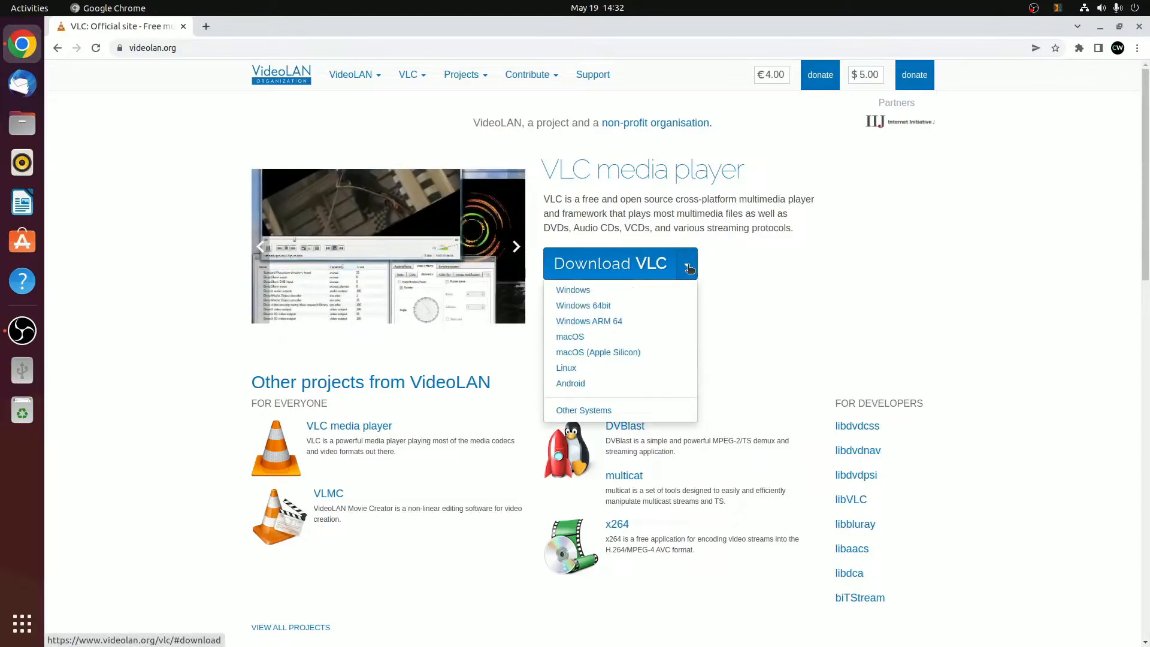
{"action": "mouse_move", "coordinate": [565, 367]}
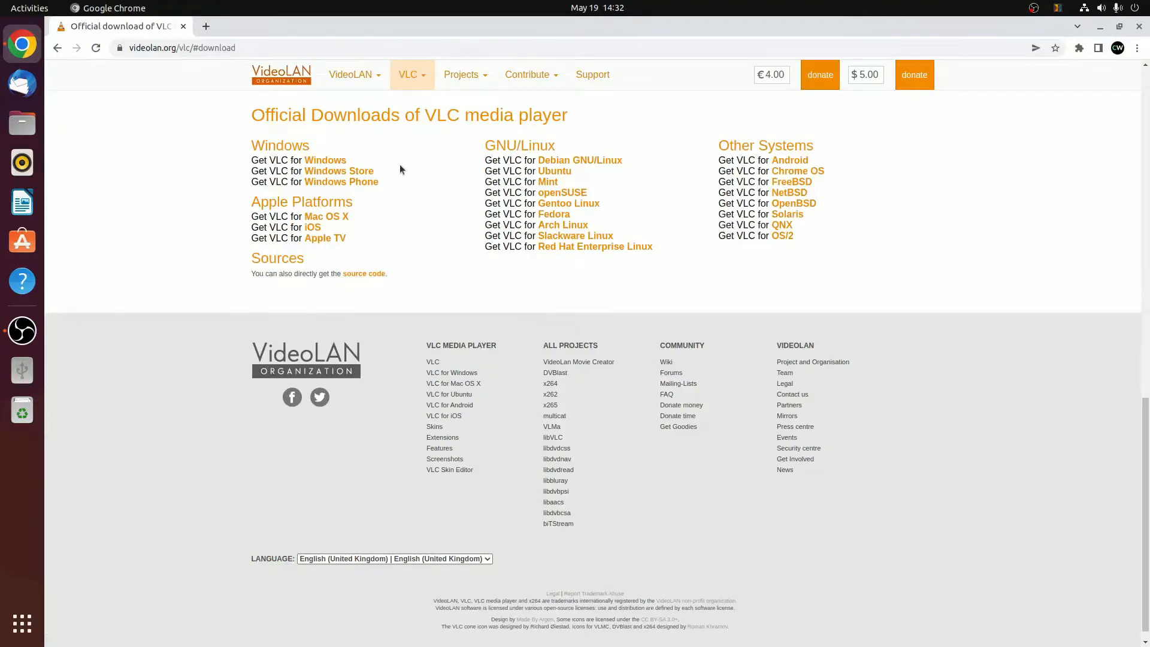
{"action": "mouse_move", "coordinate": [613, 282]}
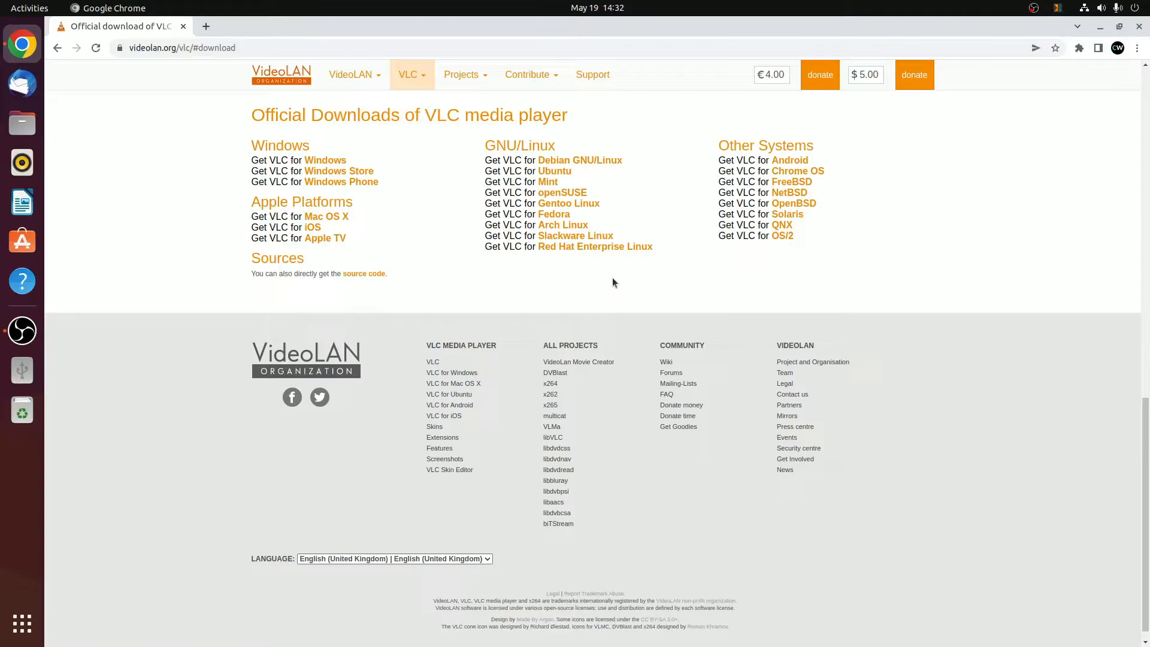
{"action": "mouse_move", "coordinate": [529, 172]}
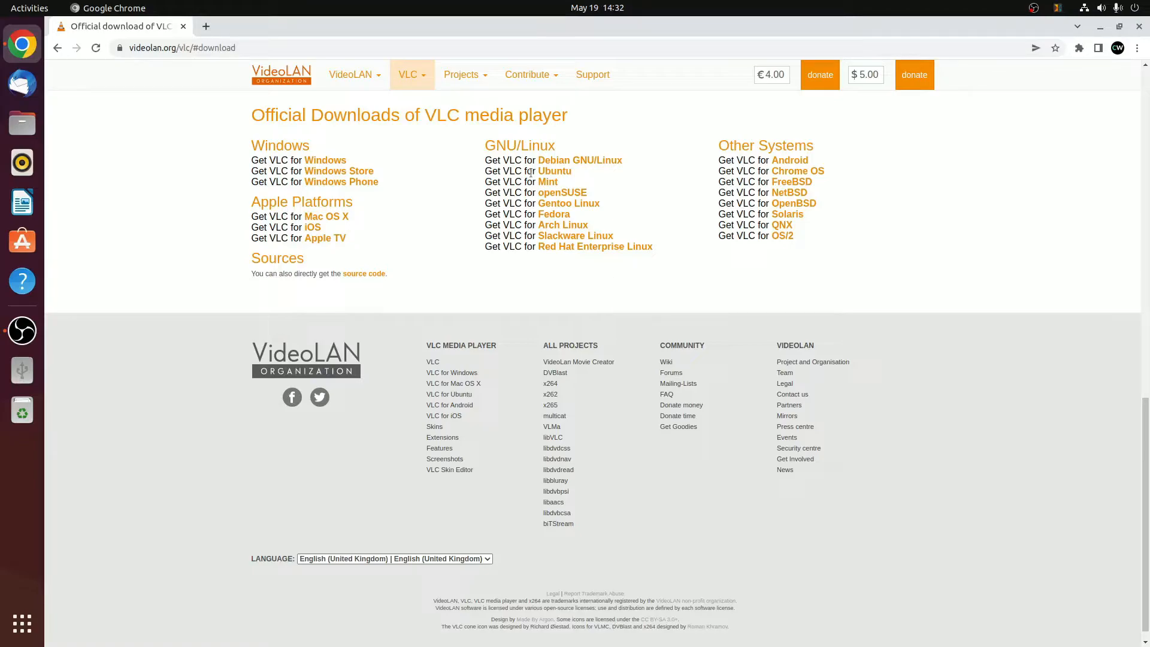
Open VLC for Ubuntu, select the snap install command, and request the Snap Store listing.
{"action": "left_click", "coordinate": [554, 171]}
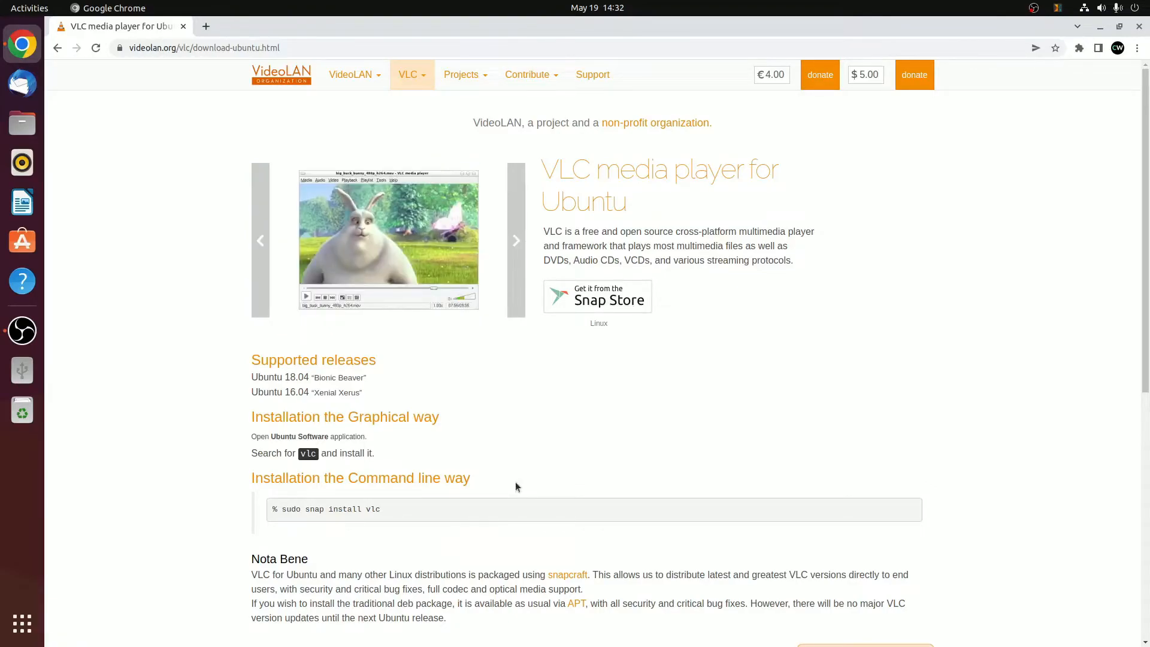
{"action": "triple_click", "coordinate": [327, 509]}
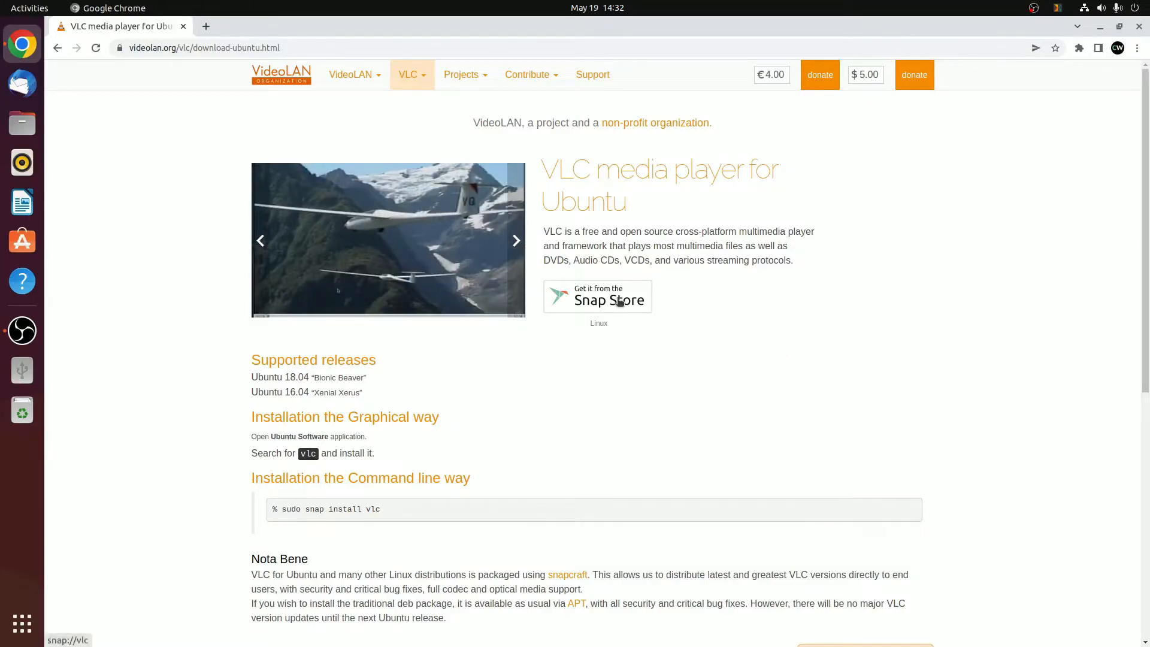
{"action": "left_click", "coordinate": [597, 297]}
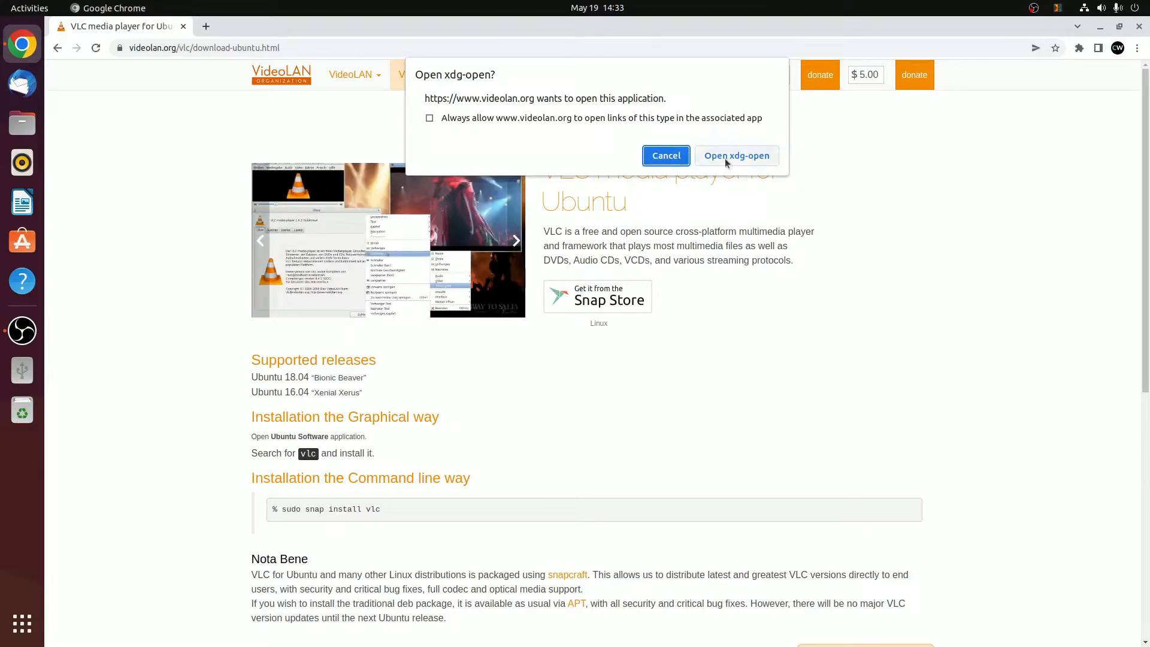
Allow xdg-open so Ubuntu Software shows VLC's Snap Store listing.
{"action": "left_click", "coordinate": [736, 154]}
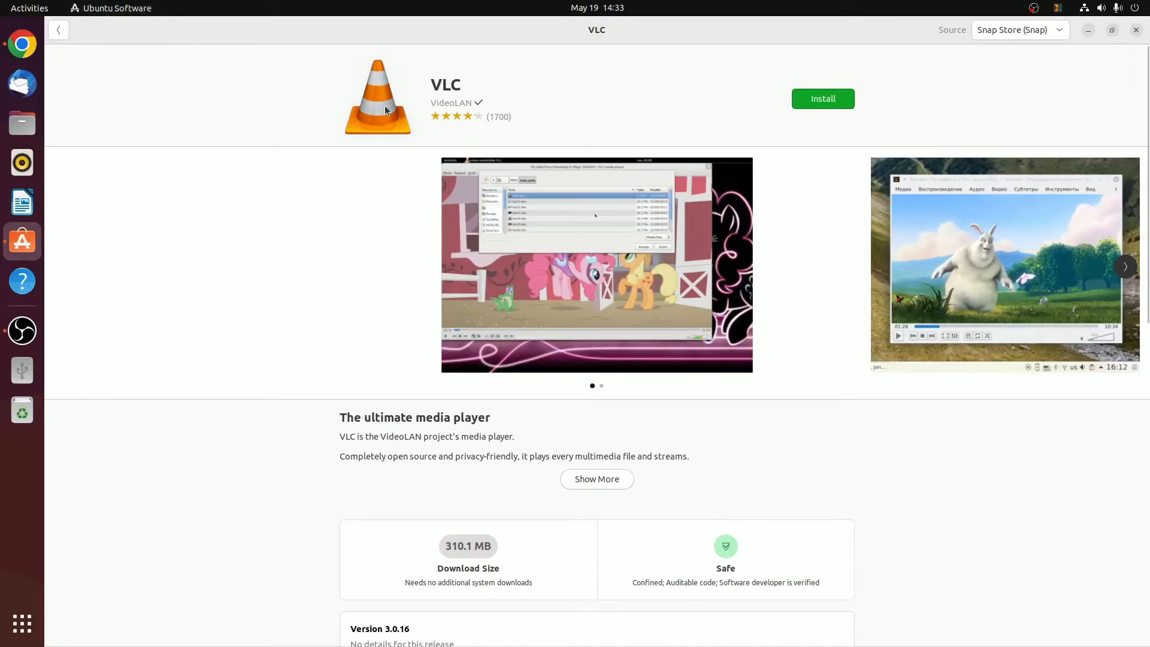
{"action": "mouse_move", "coordinate": [1016, 42]}
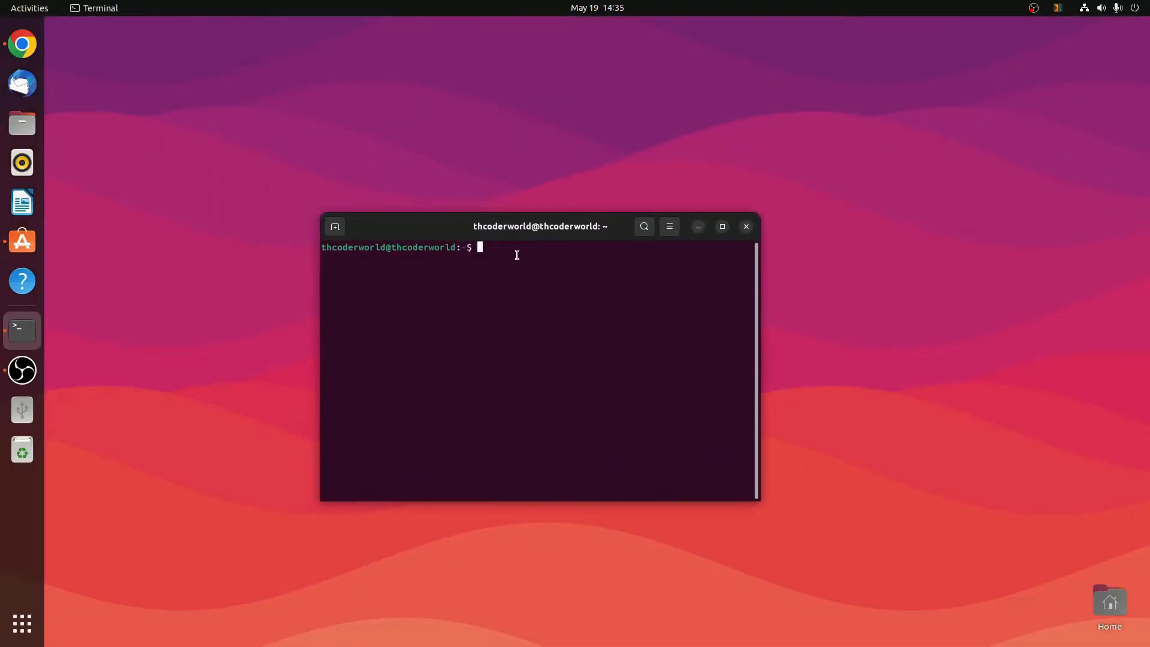
Install VLC by running 'sudo snap install vlc' in the terminal.
{"action": "type", "text": "sudo"}
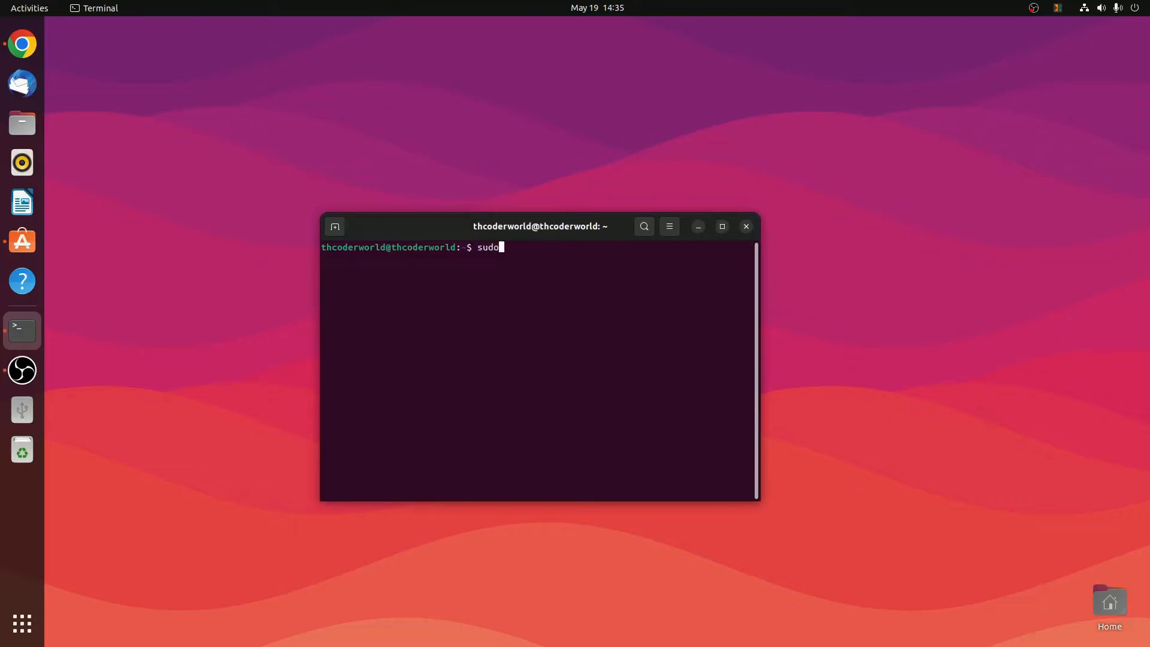
{"action": "type", "text": "snap in"}
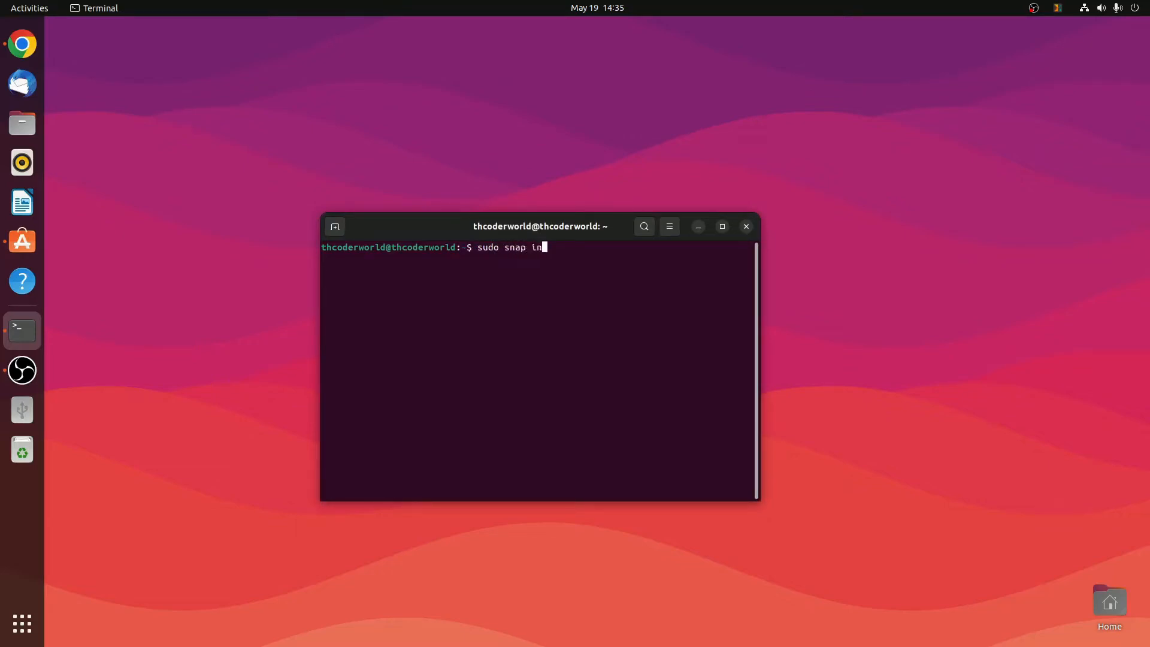
{"action": "type", "text": "stall vlc"}
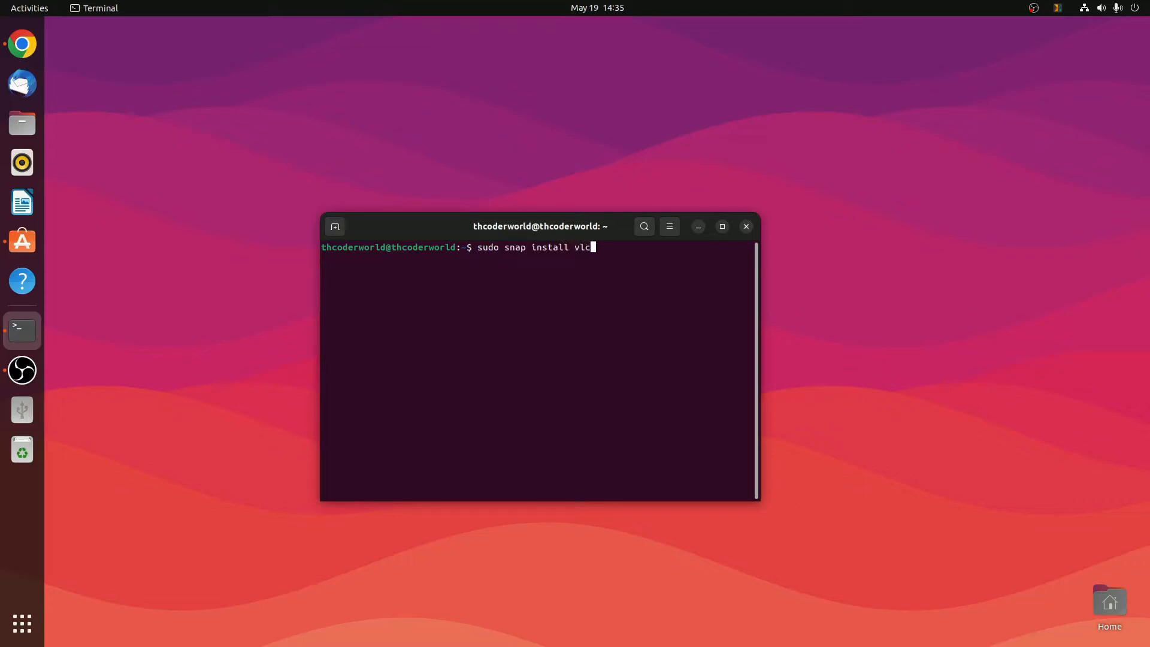
{"action": "key", "text": "Return"}
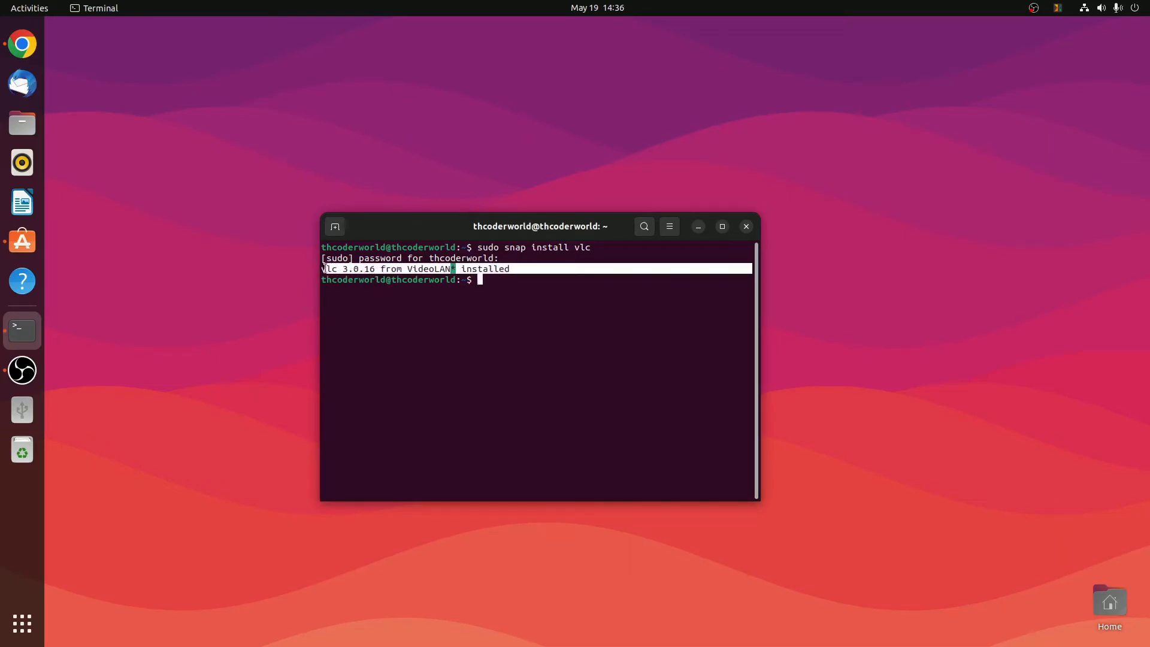
Clear the terminal selection and close the terminal with 'exit'.
{"action": "left_click", "coordinate": [496, 290]}
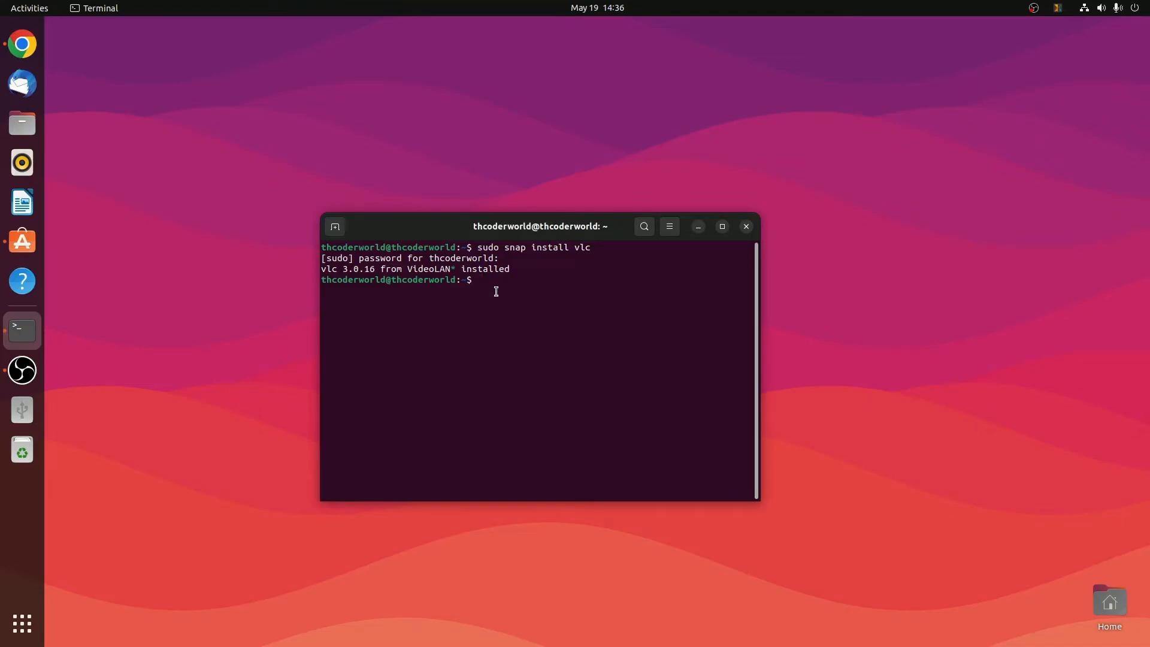
{"action": "type", "text": "exit"}
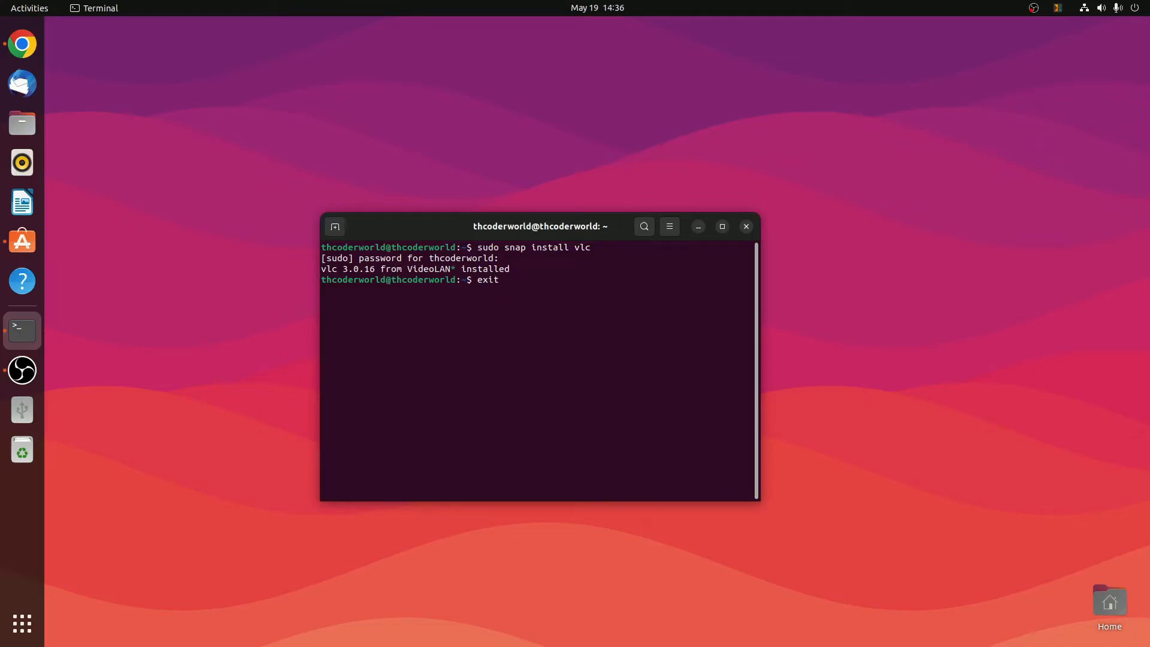
{"action": "key", "text": "Return"}
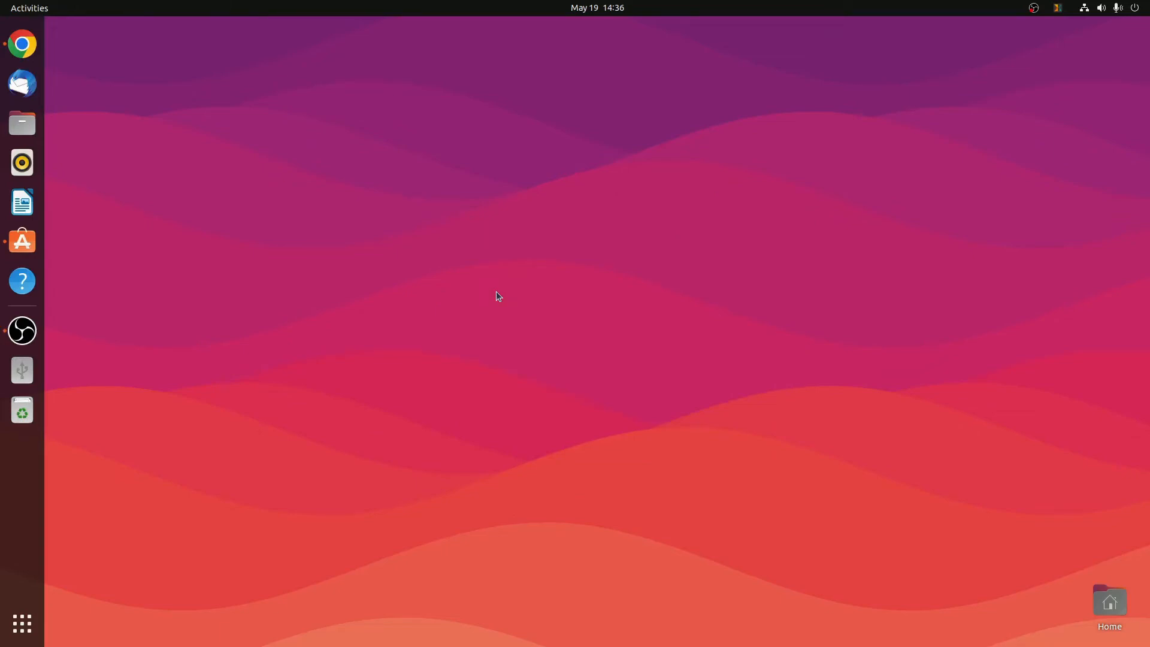
Search the applications overview for VLC, typing 'vld'.
{"action": "left_click", "coordinate": [21, 623]}
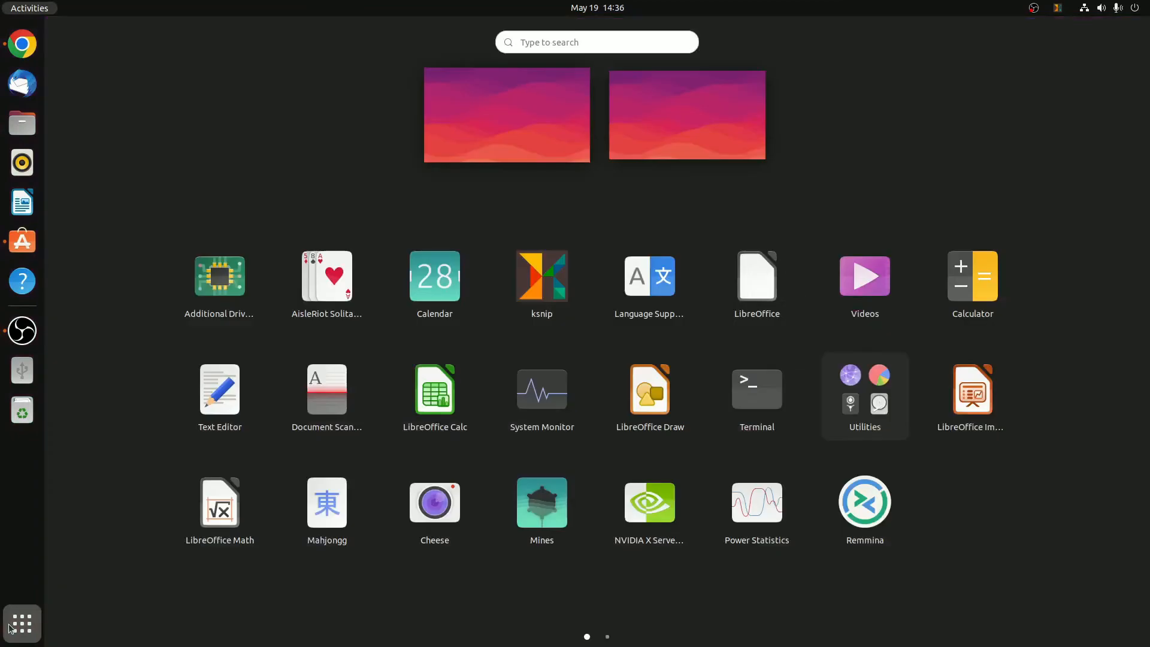
{"action": "left_click", "coordinate": [597, 42]}
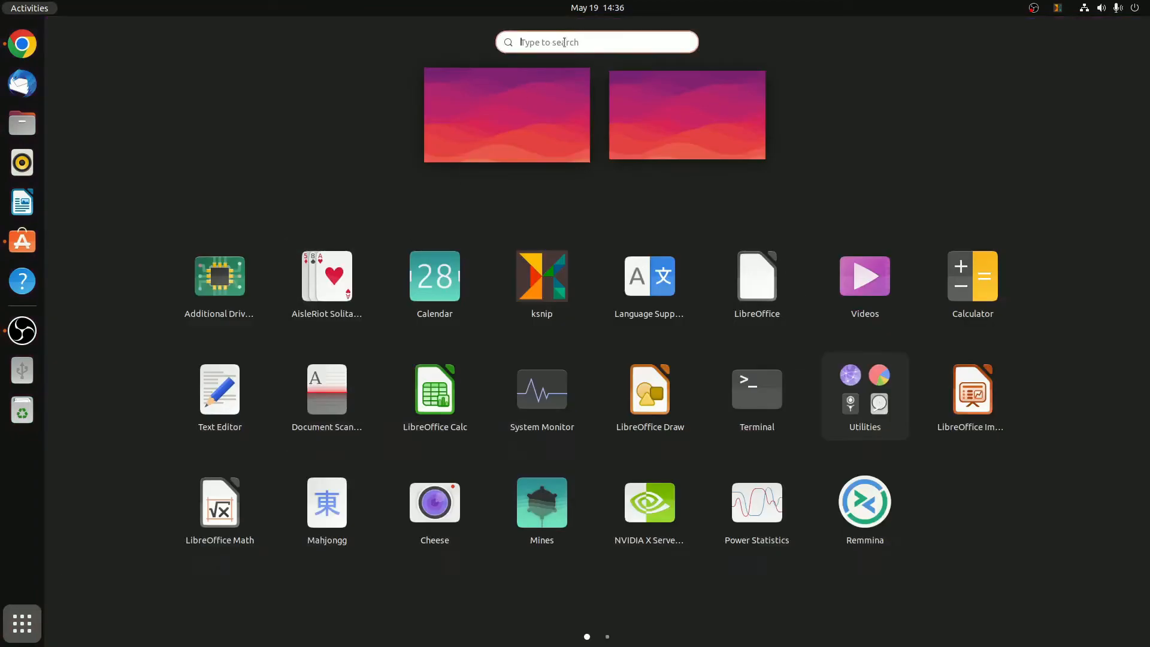
{"action": "type", "text": "vld"}
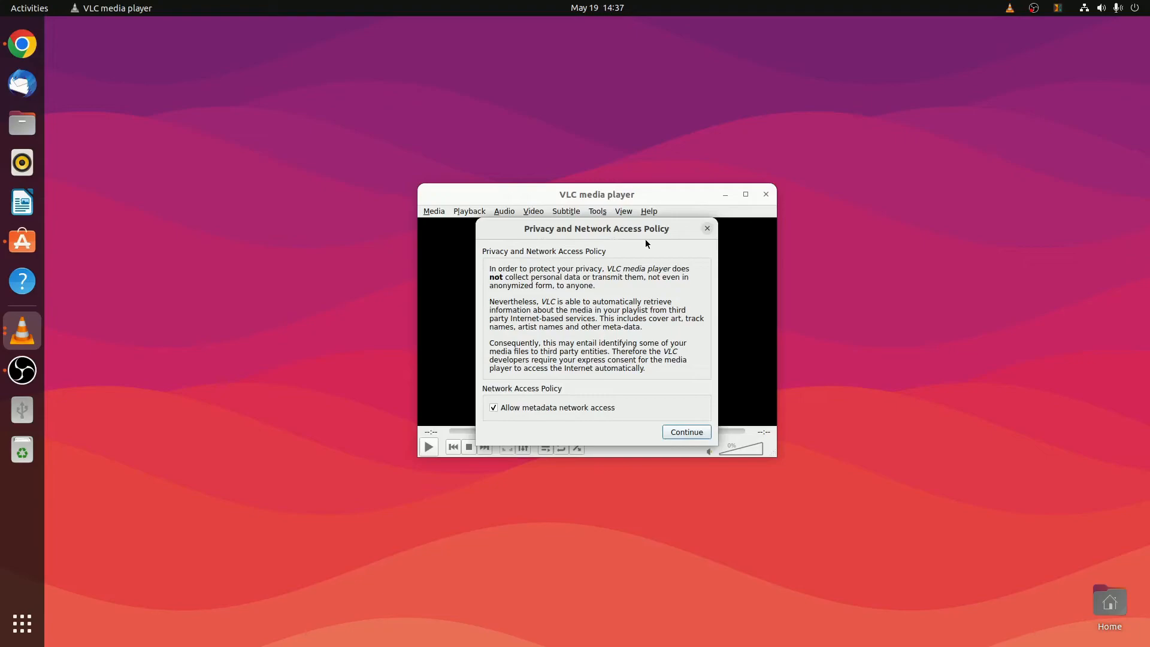
{"action": "mouse_move", "coordinate": [655, 243]}
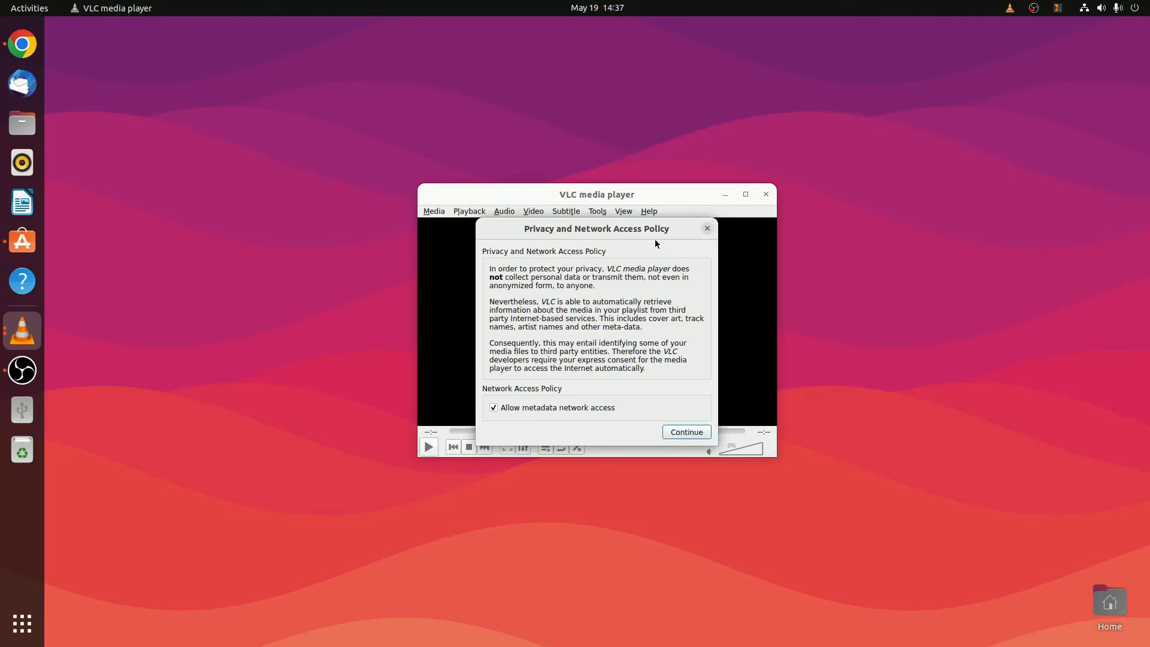
Disable metadata network access, continue past the privacy notice, and drag VLC's window right.
{"action": "left_click", "coordinate": [494, 408]}
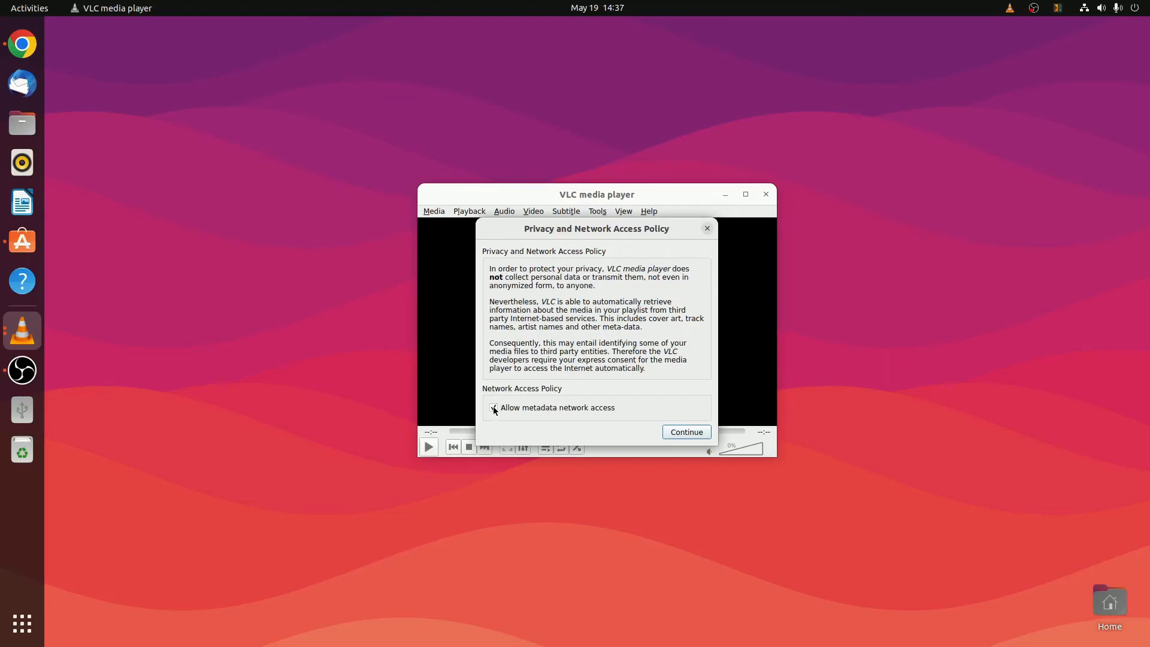
{"action": "left_click", "coordinate": [685, 431]}
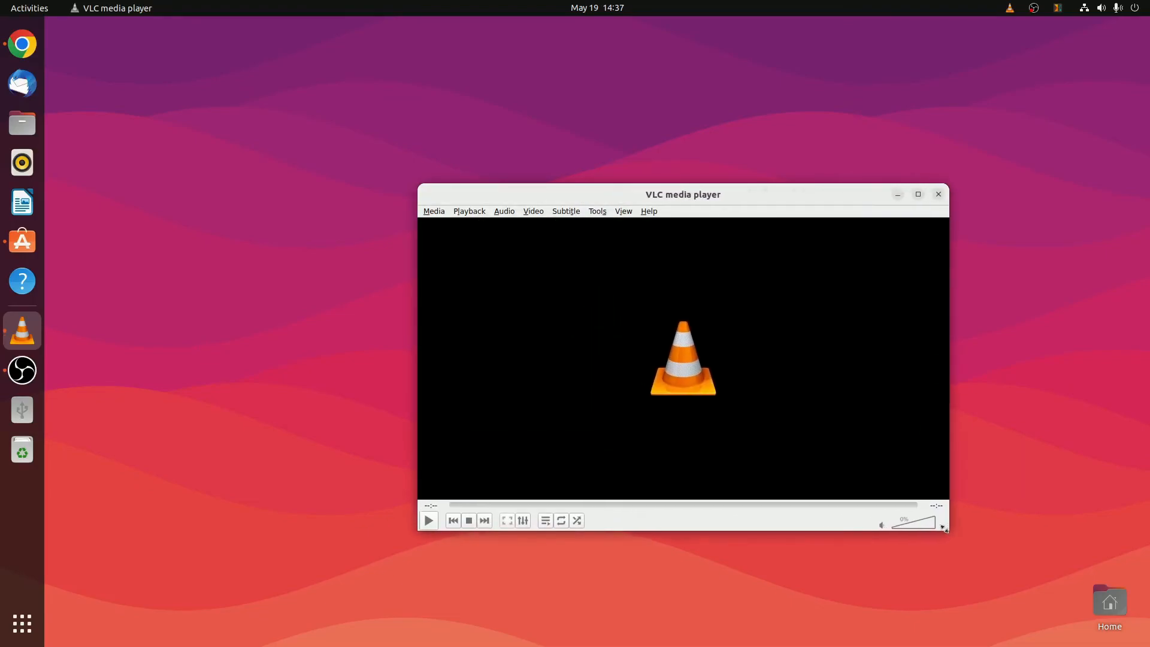
{"action": "left_click_drag", "start_coordinate": [682, 194], "coordinate": [850, 169]}
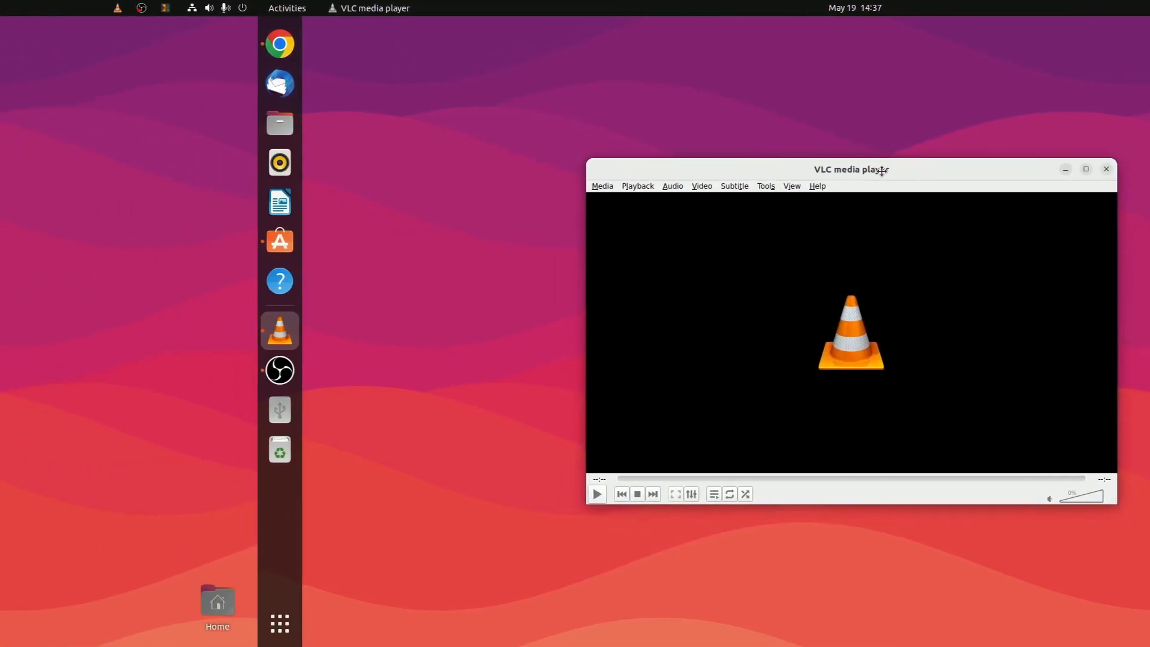